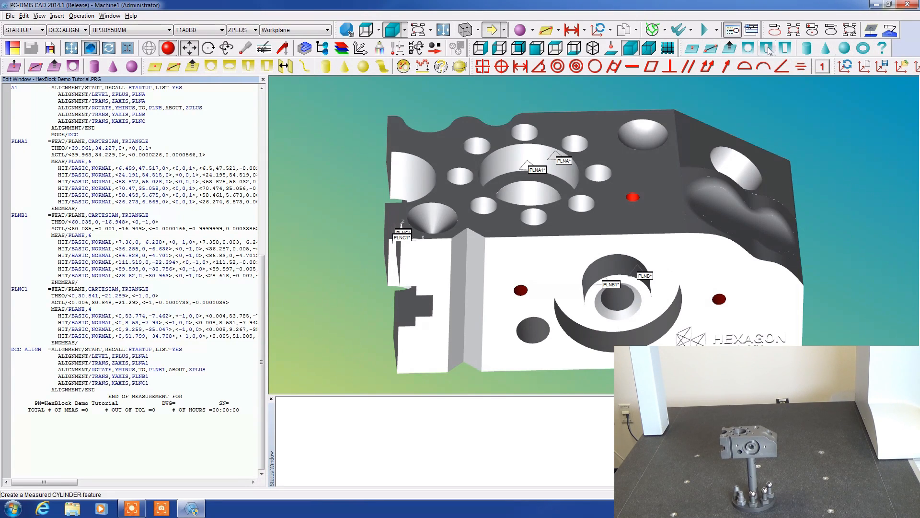
mouse_move(693, 48)
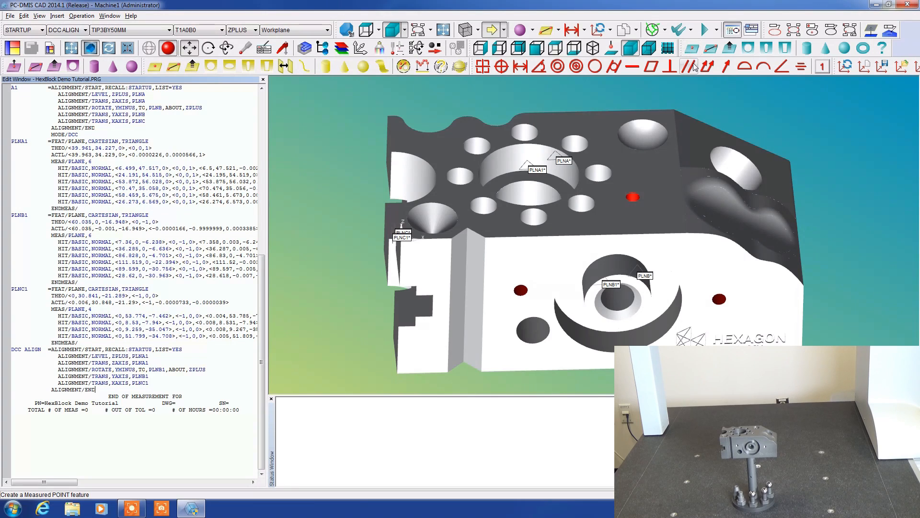
mouse_move(710, 48)
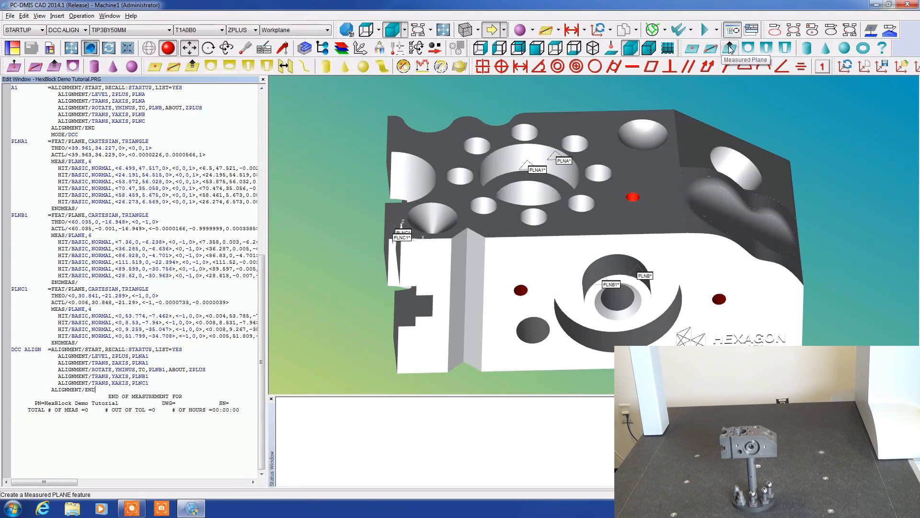
mouse_move(759, 48)
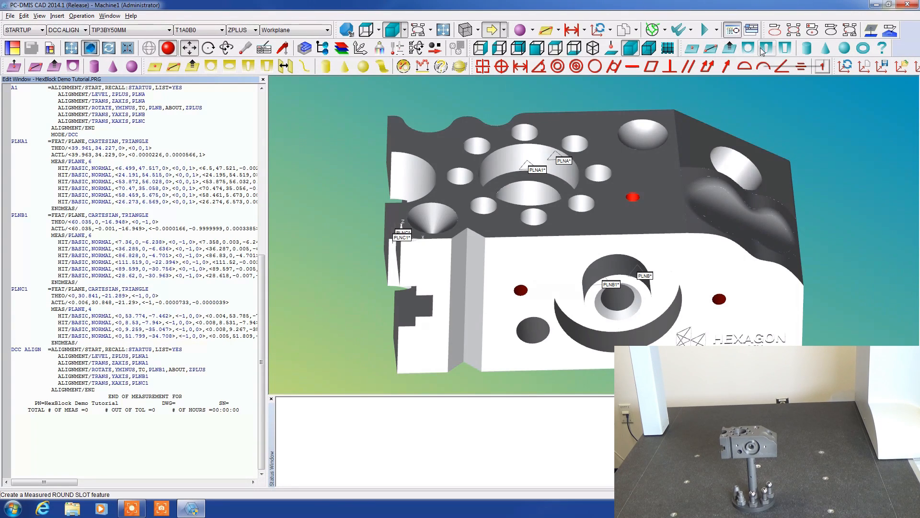
mouse_move(763, 52)
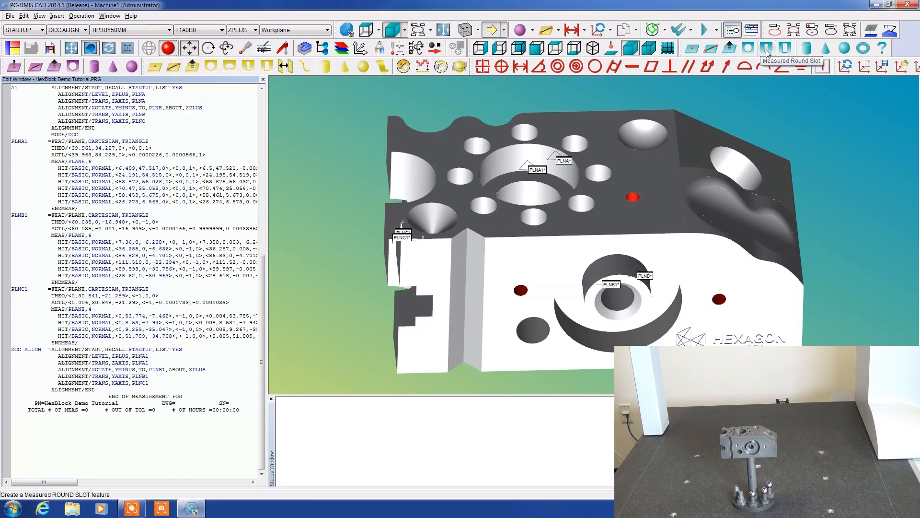
mouse_move(787, 48)
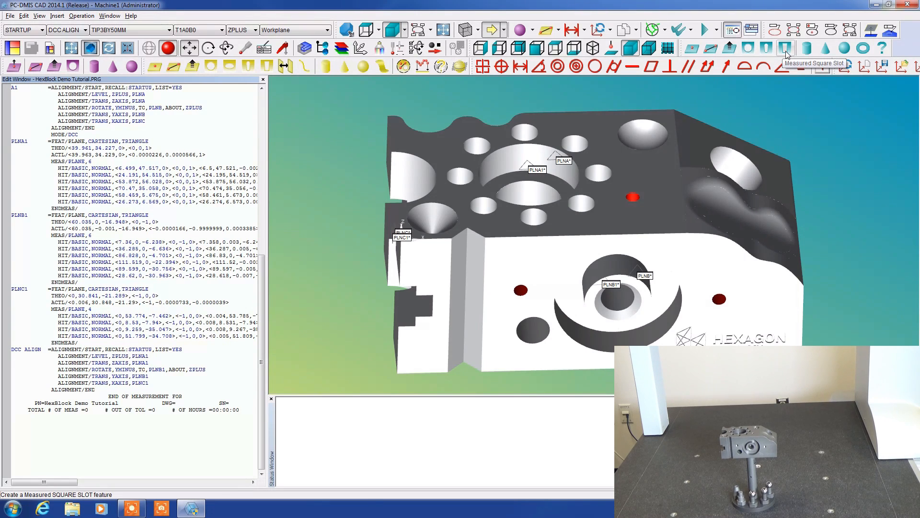
mouse_move(822, 54)
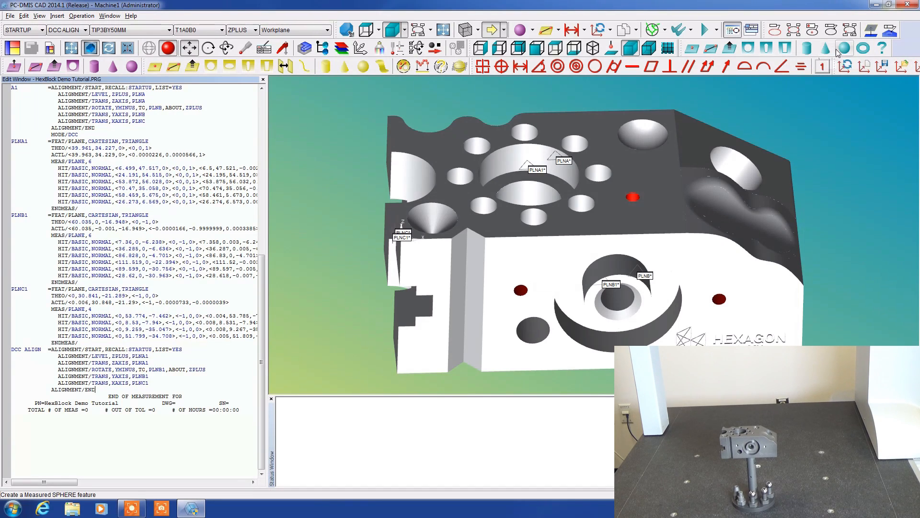
mouse_move(863, 50)
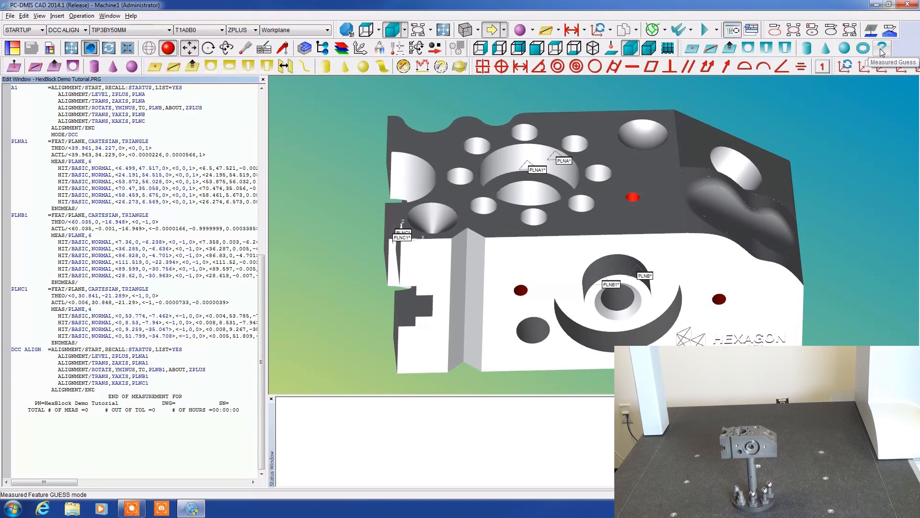
mouse_move(881, 52)
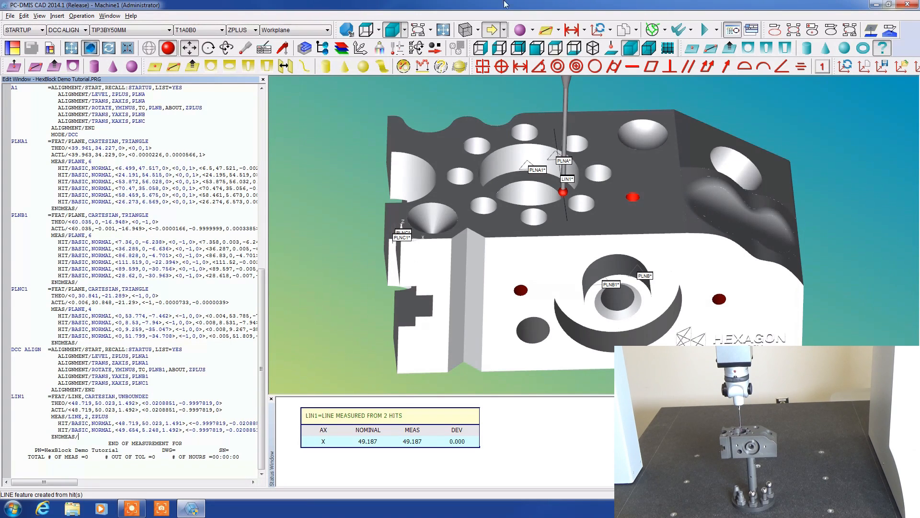
mouse_move(711, 48)
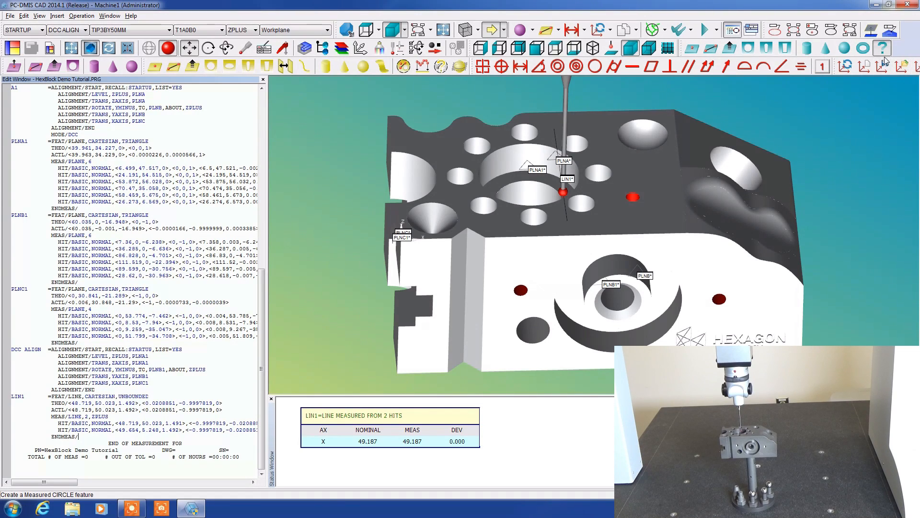
mouse_move(89, 437)
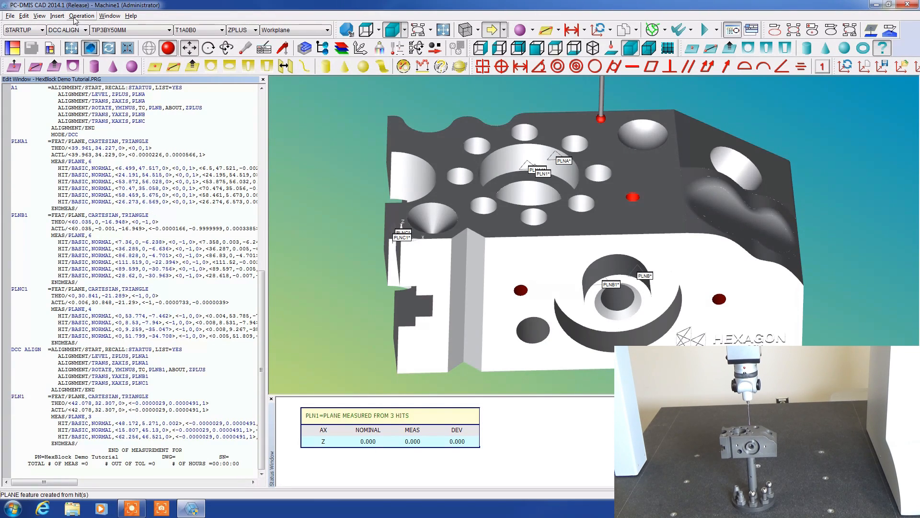
click(23, 16)
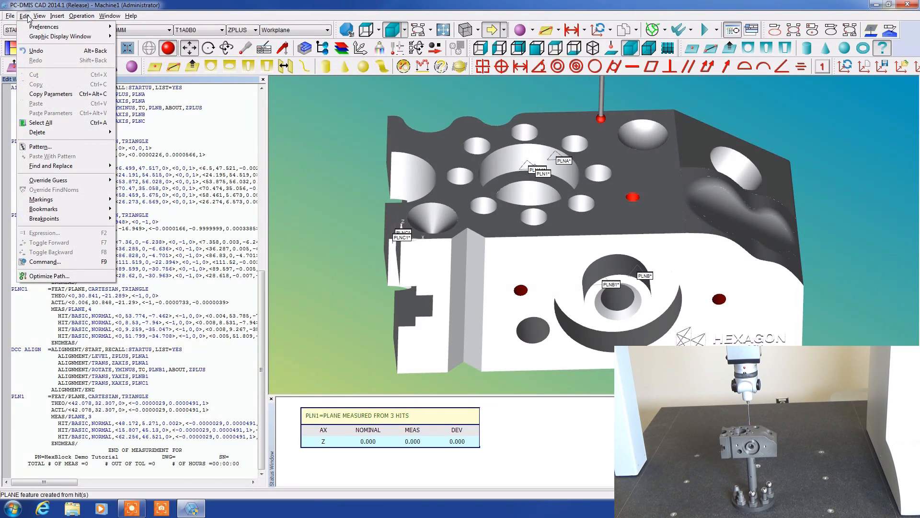
click(57, 16)
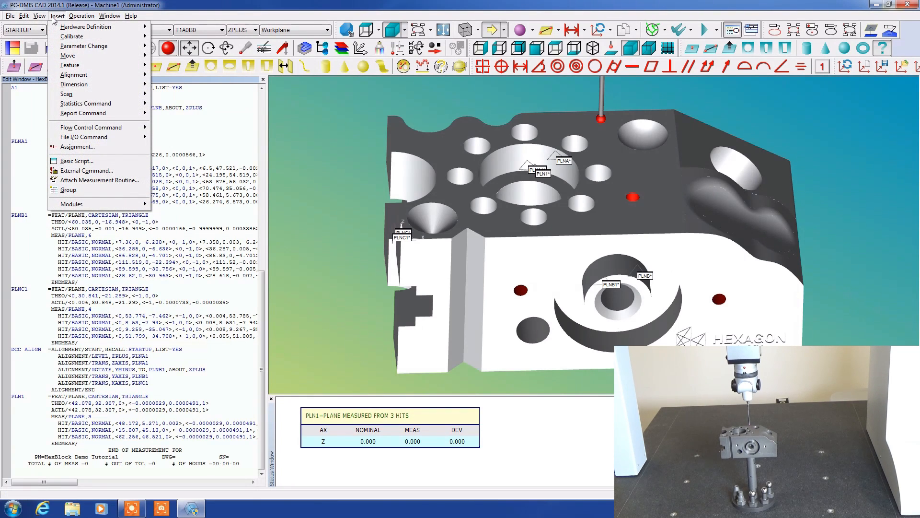
click(39, 16)
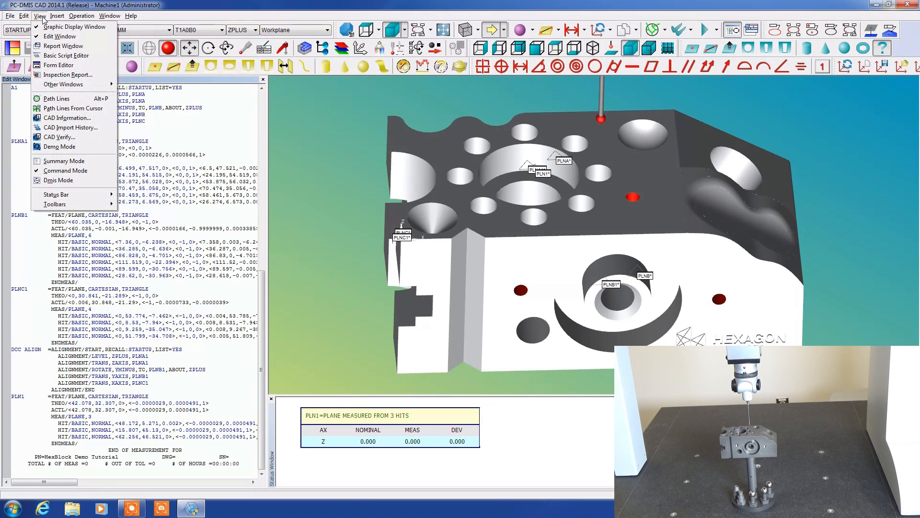
click(81, 16)
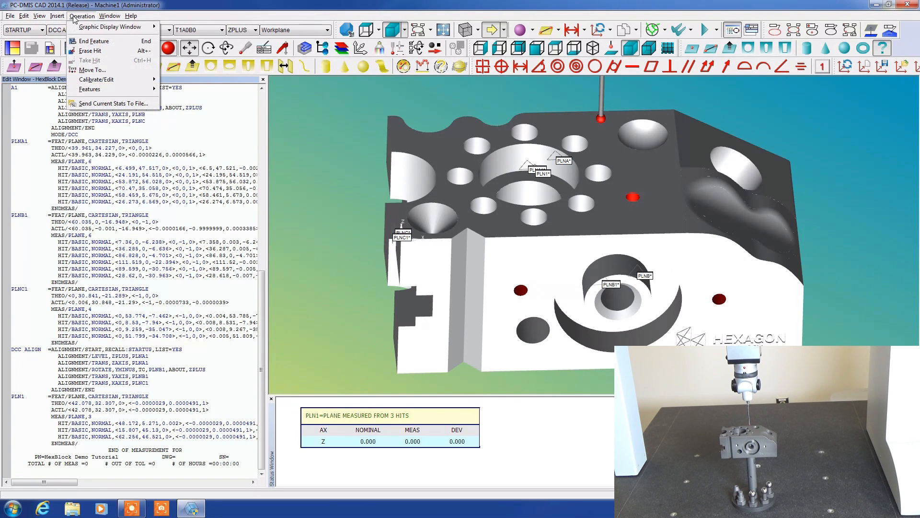
click(58, 15)
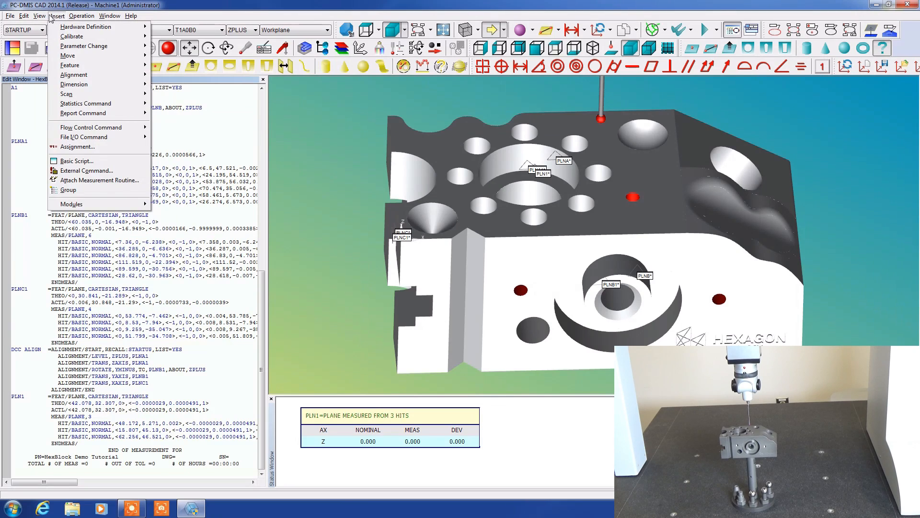
click(38, 16)
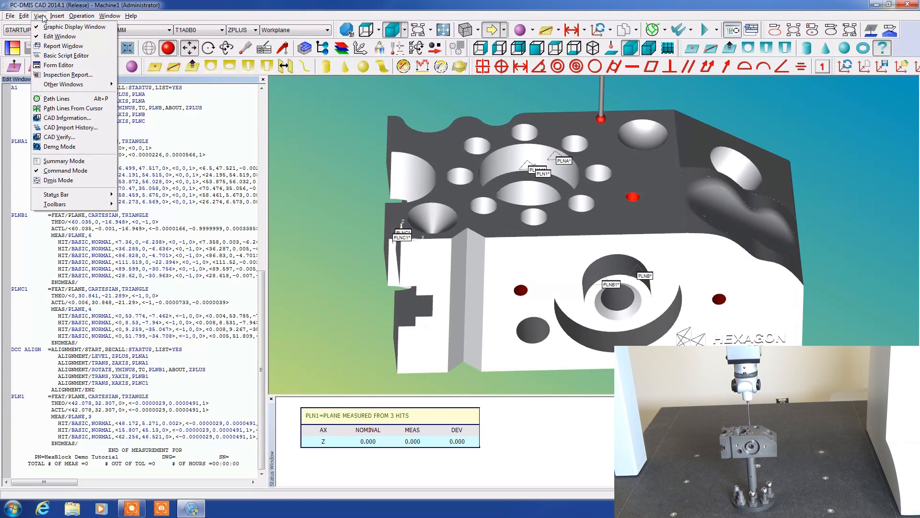
click(24, 16)
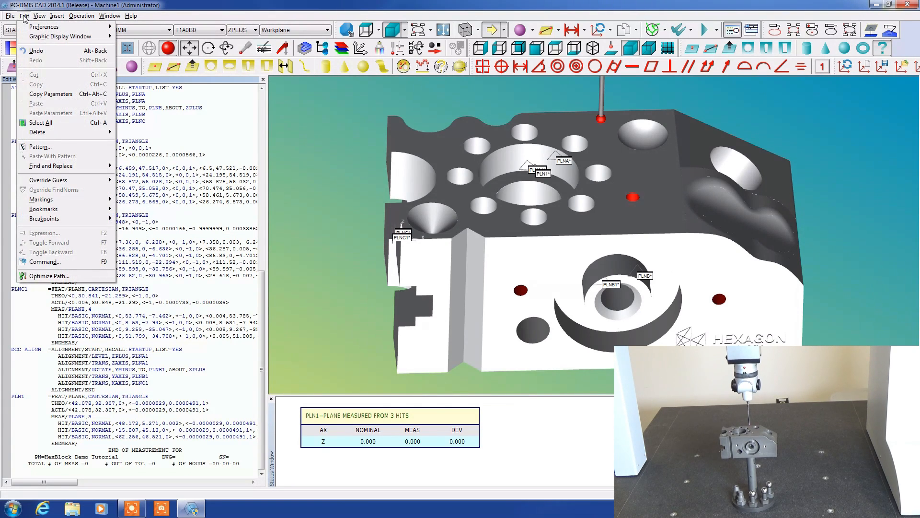
mouse_move(37, 179)
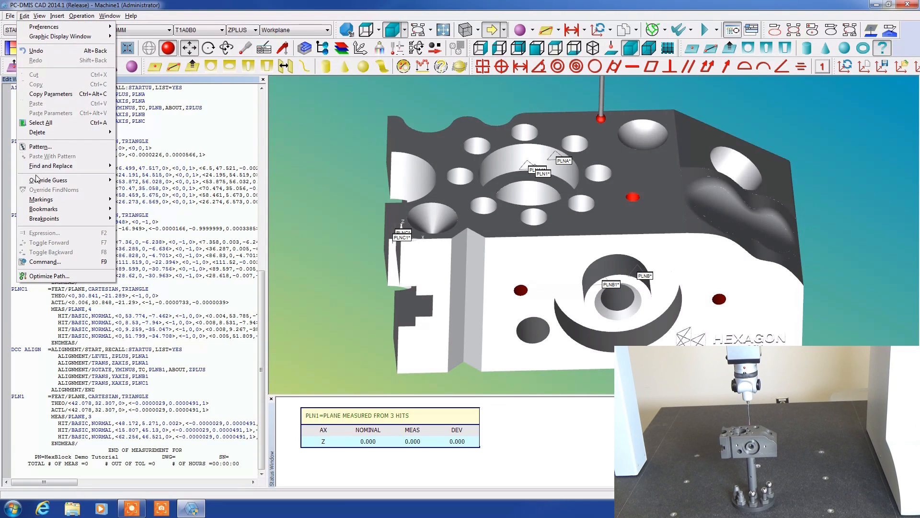
mouse_move(47, 180)
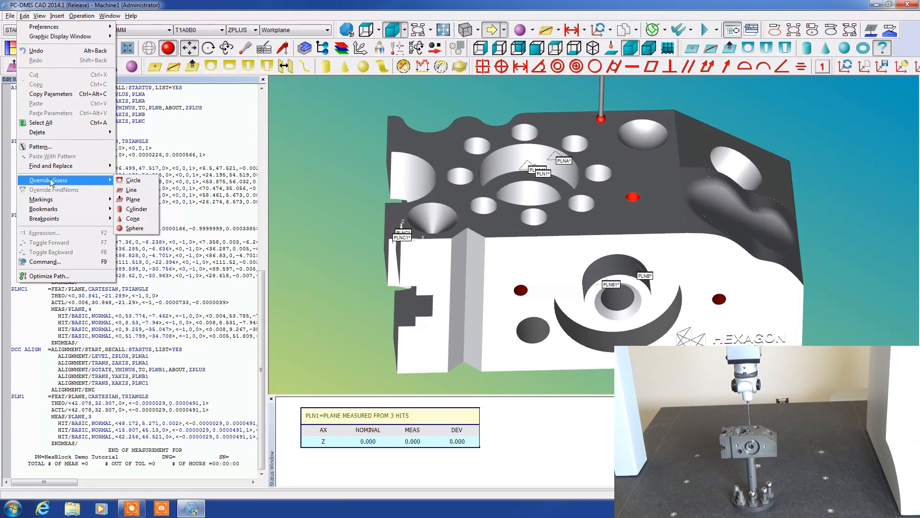
mouse_move(116, 182)
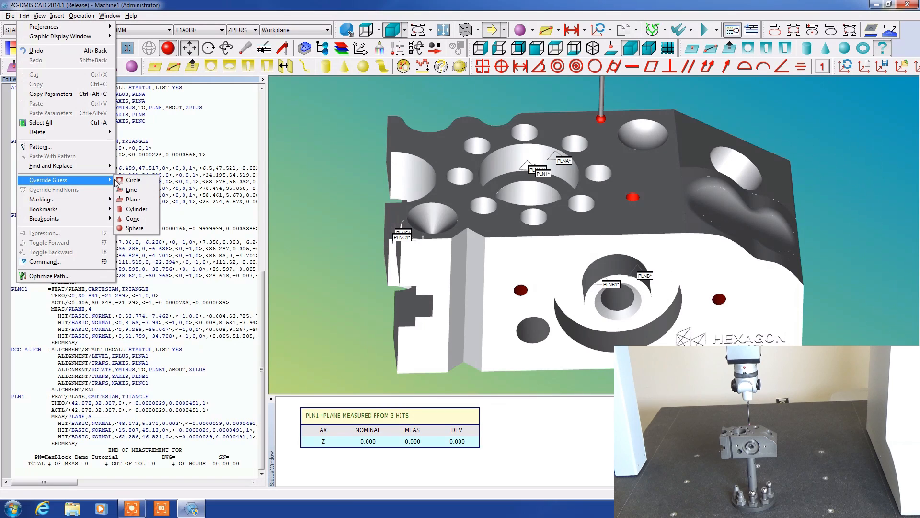
mouse_move(134, 227)
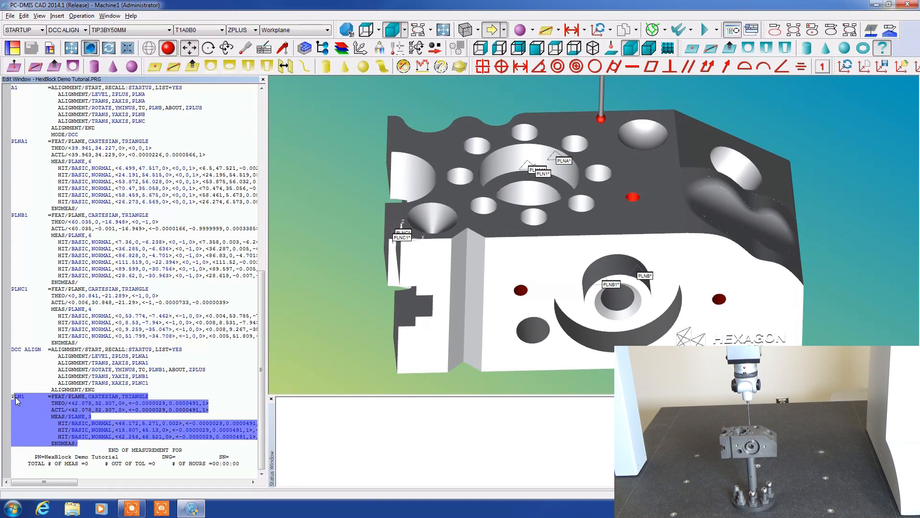
Step: Delete PLN1 and its replacement plane block so the routine ends at DCC ALIGN
click(18, 396)
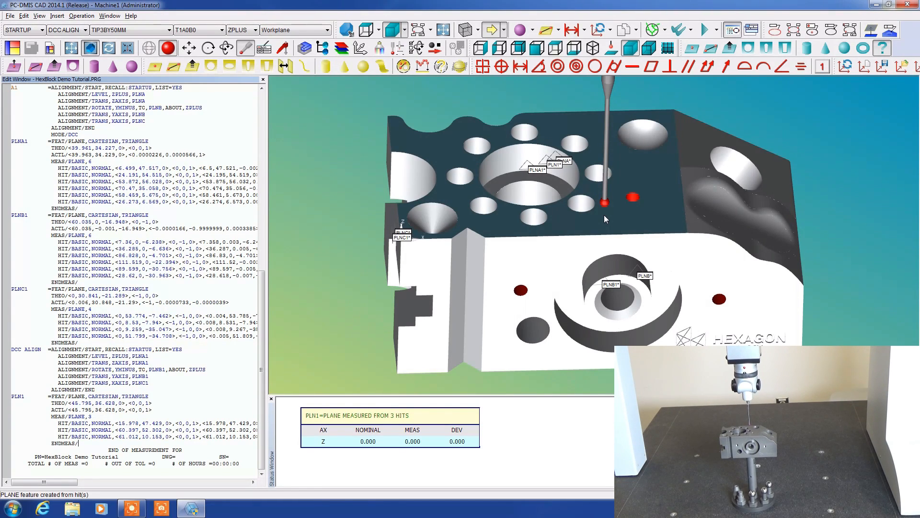
mouse_move(8, 468)
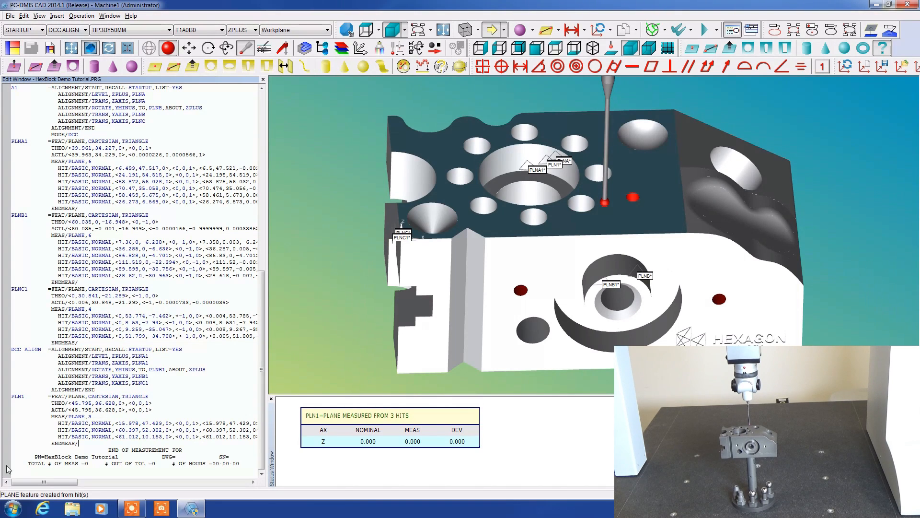
click(18, 396)
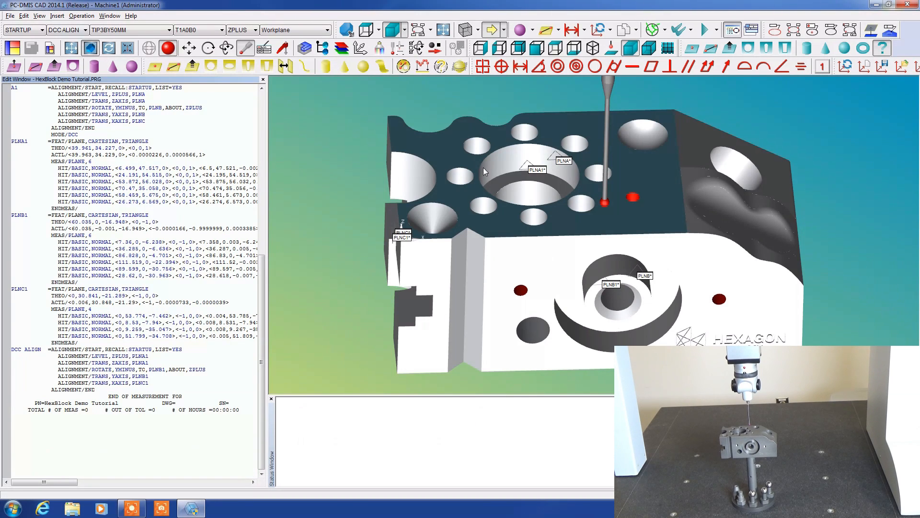
mouse_move(747, 48)
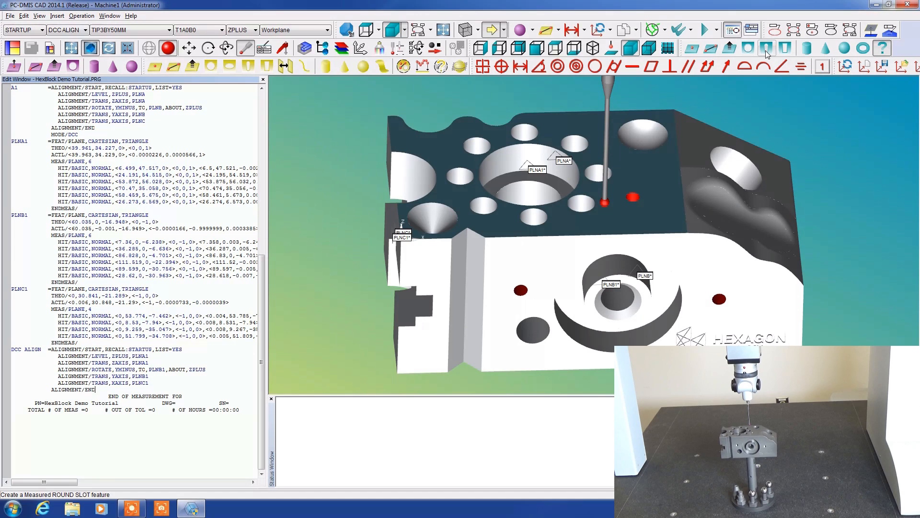
mouse_move(785, 52)
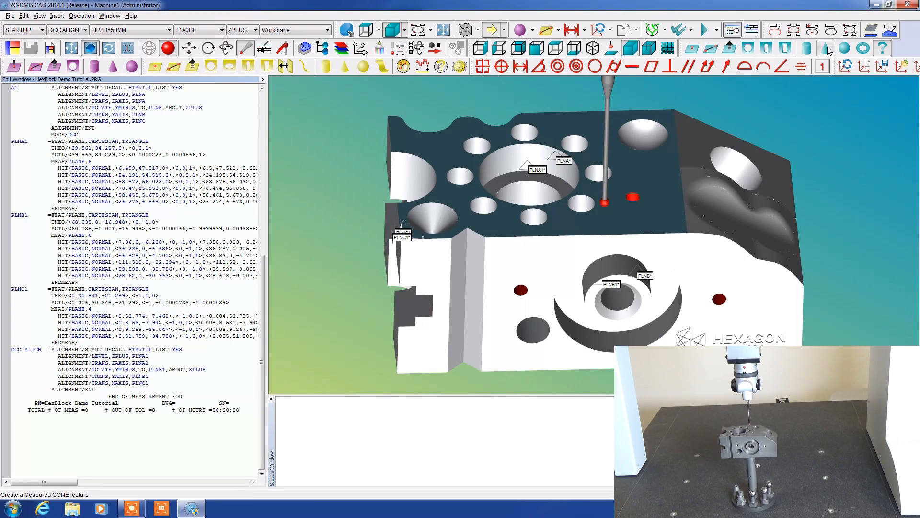
mouse_move(844, 48)
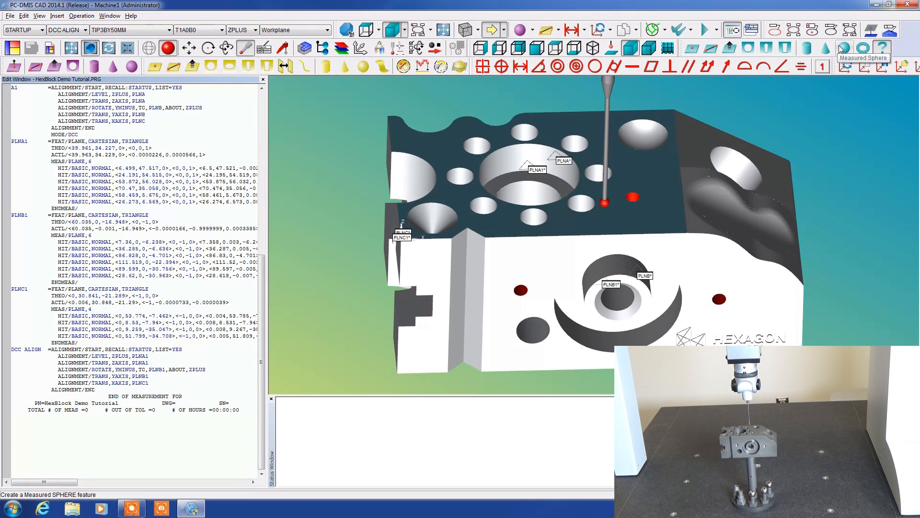
mouse_move(842, 49)
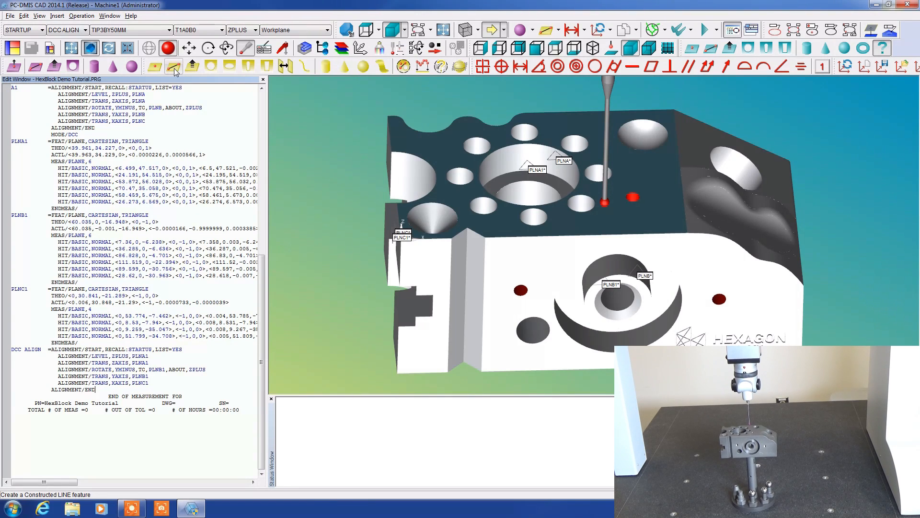
mouse_move(709, 117)
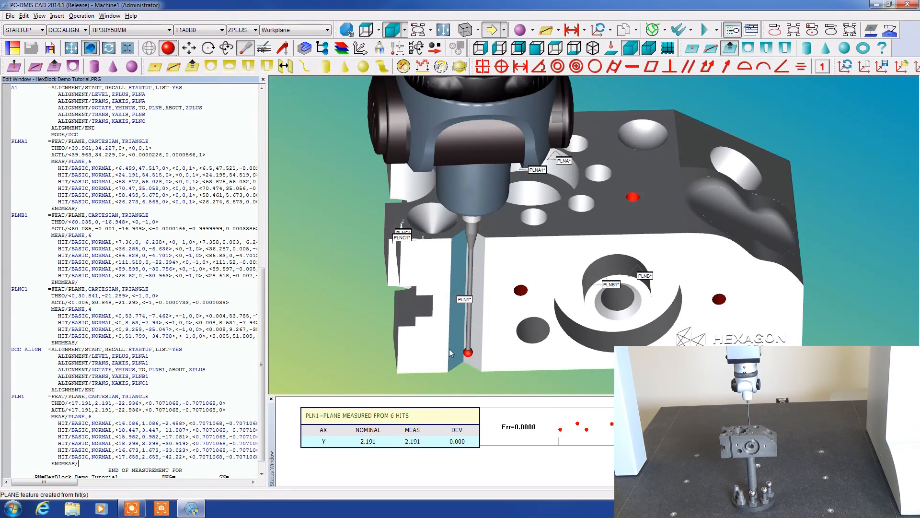
mouse_move(482, 249)
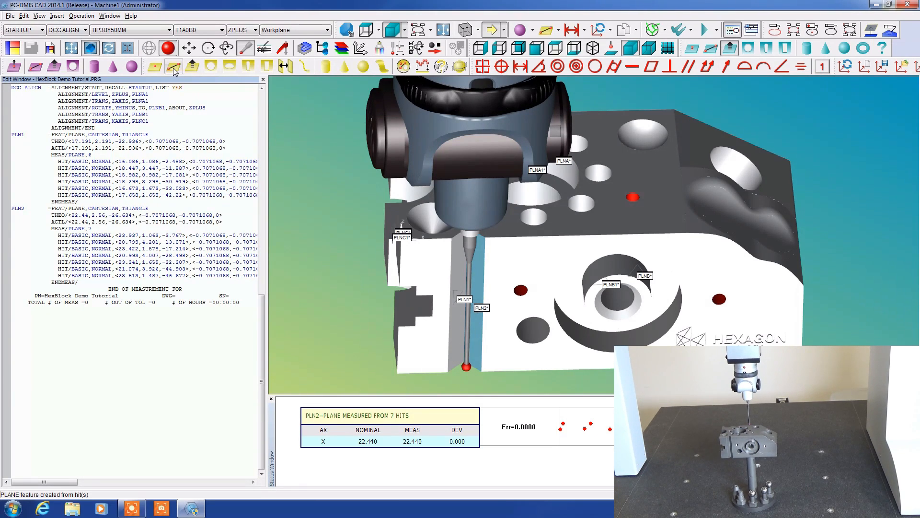
mouse_move(174, 66)
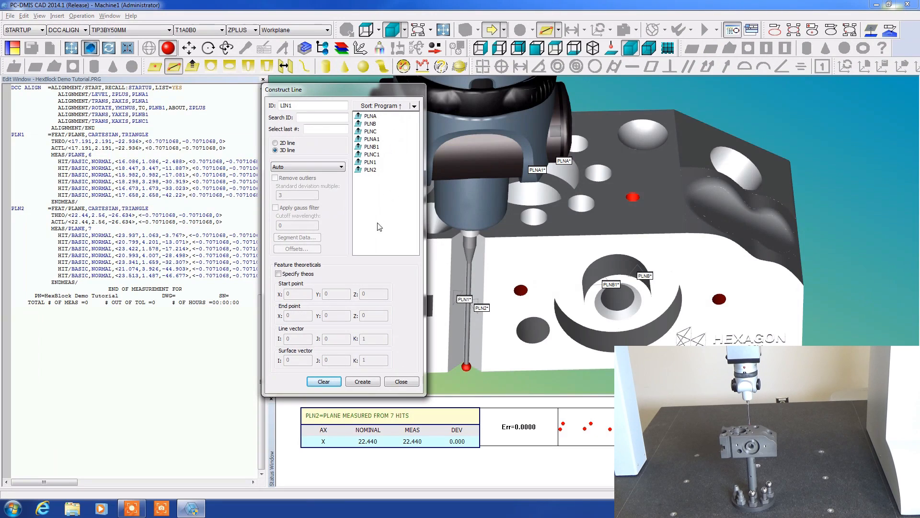
click(370, 161)
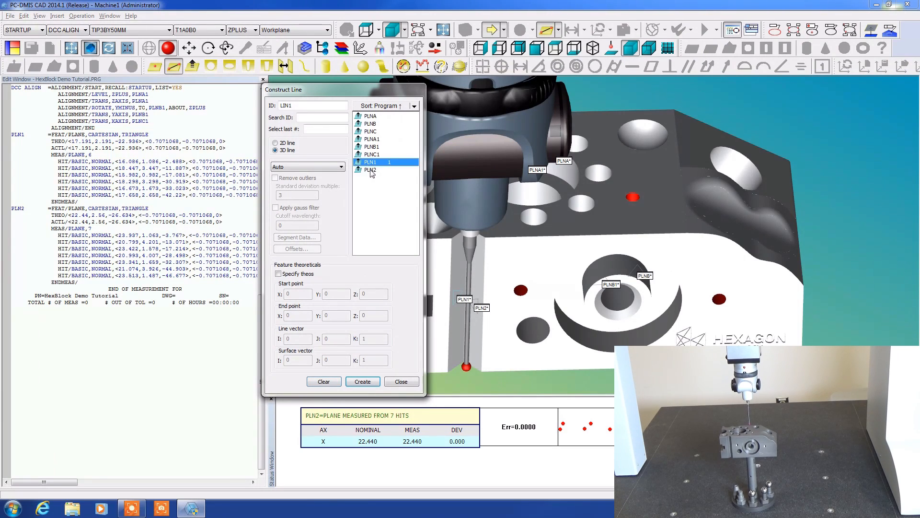
click(371, 170)
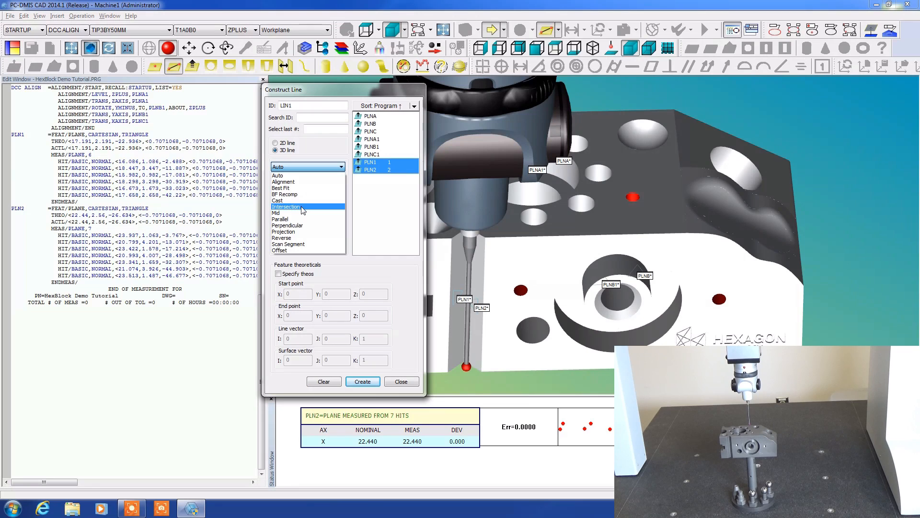
click(287, 207)
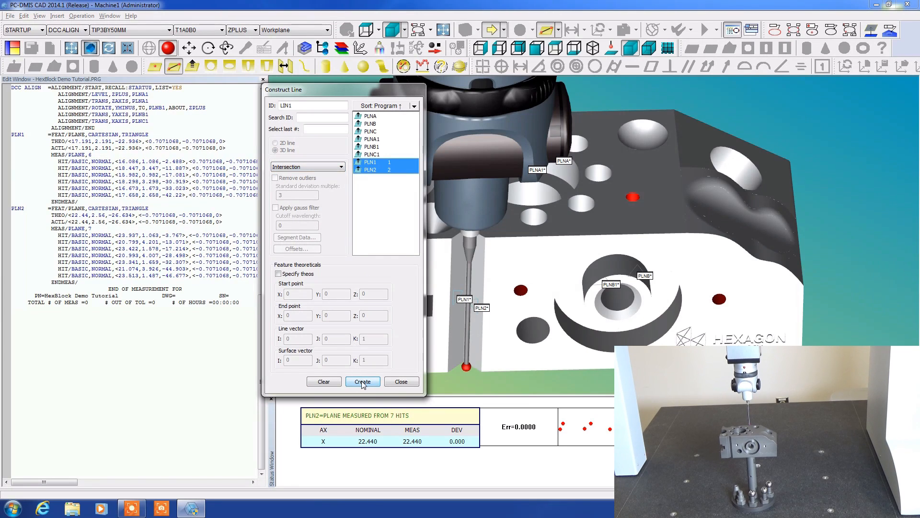
click(362, 382)
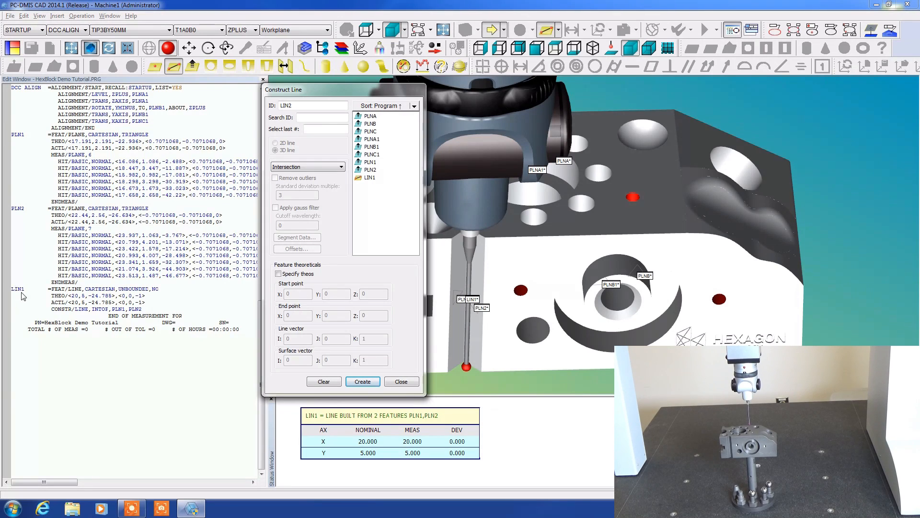
mouse_move(42, 293)
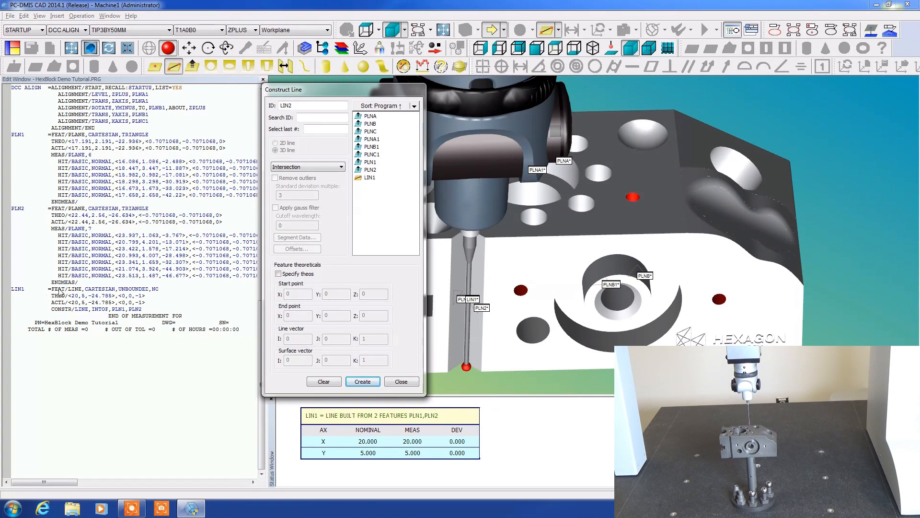
click(401, 382)
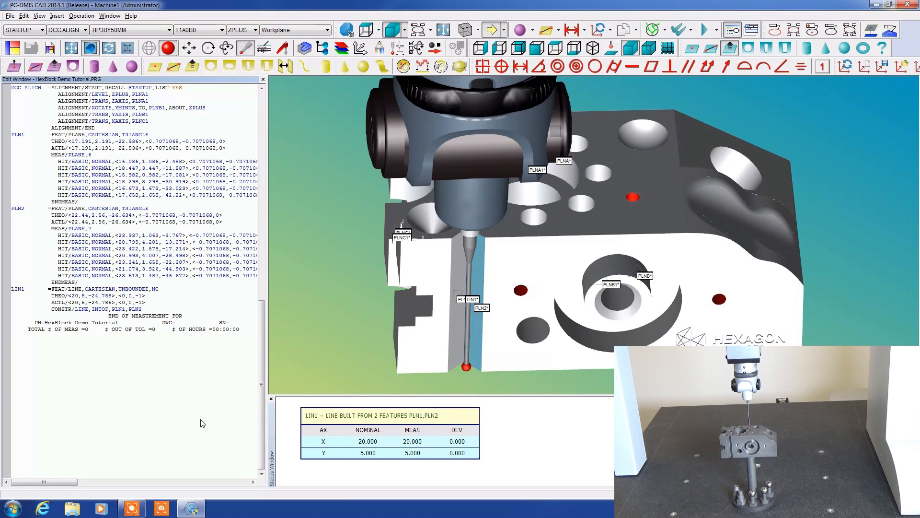
mouse_move(154, 66)
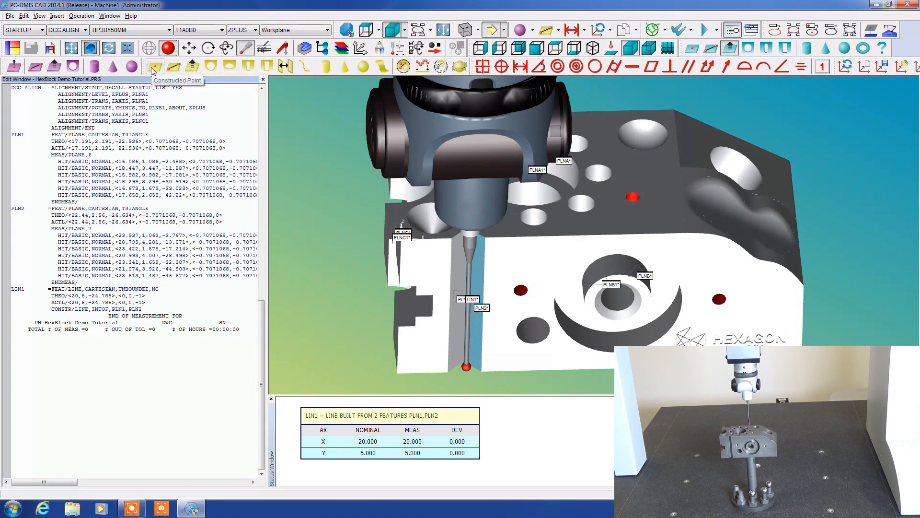
mouse_move(209, 65)
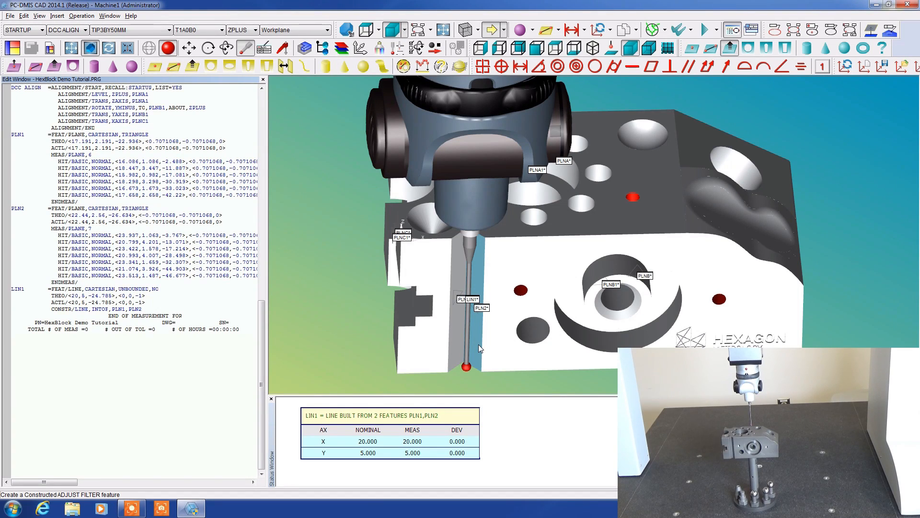
mouse_move(700, 136)
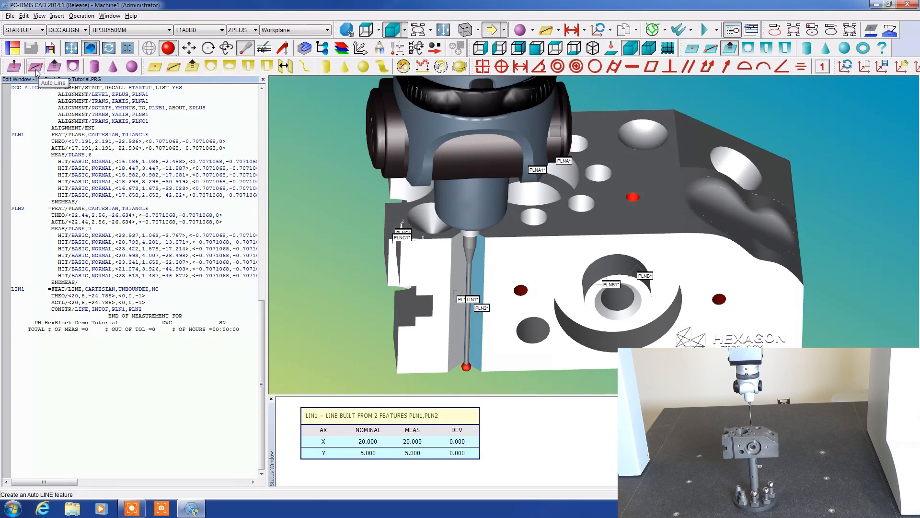
mouse_move(54, 65)
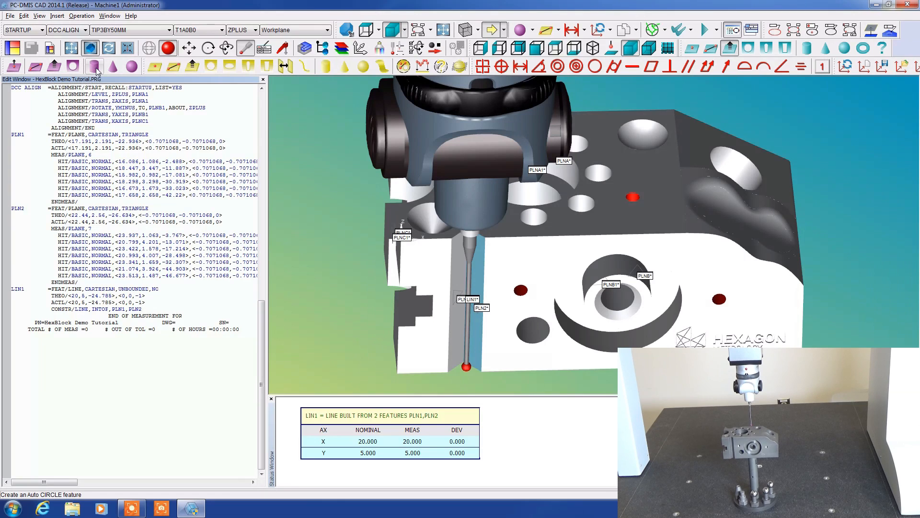
mouse_move(112, 66)
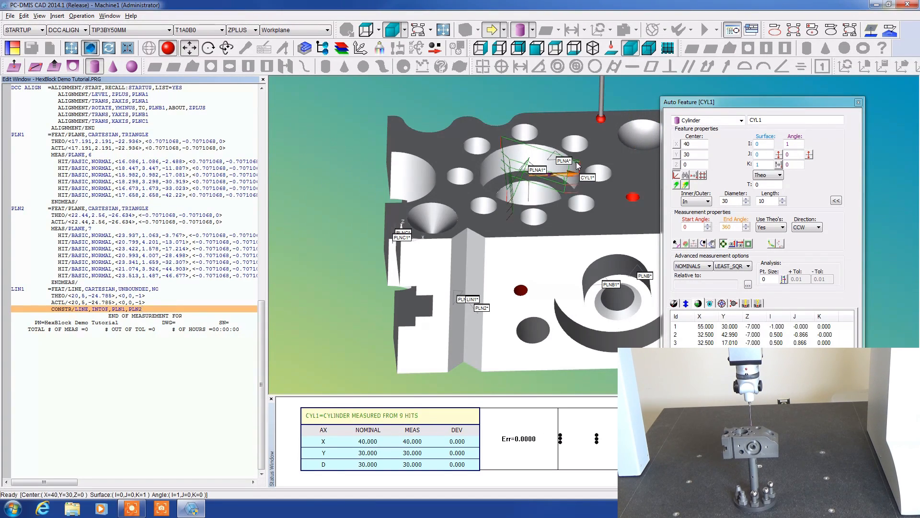
mouse_move(654, 159)
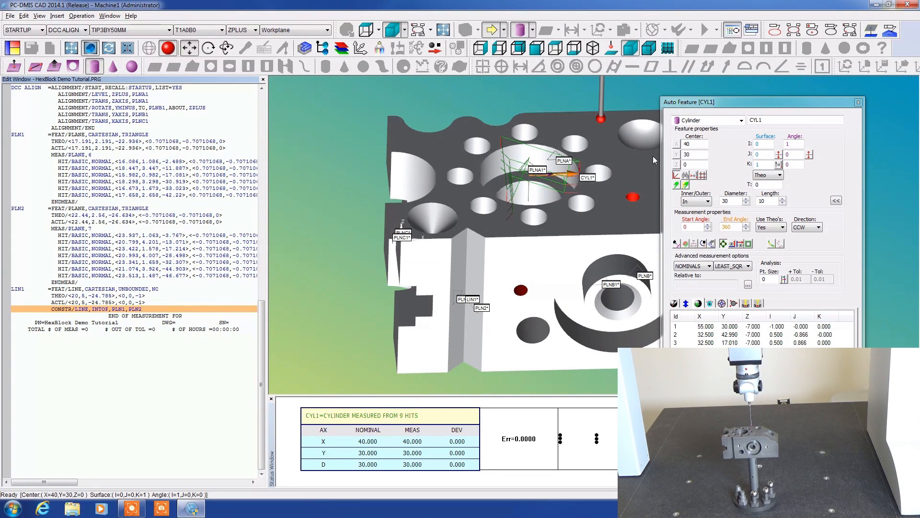
mouse_move(562, 126)
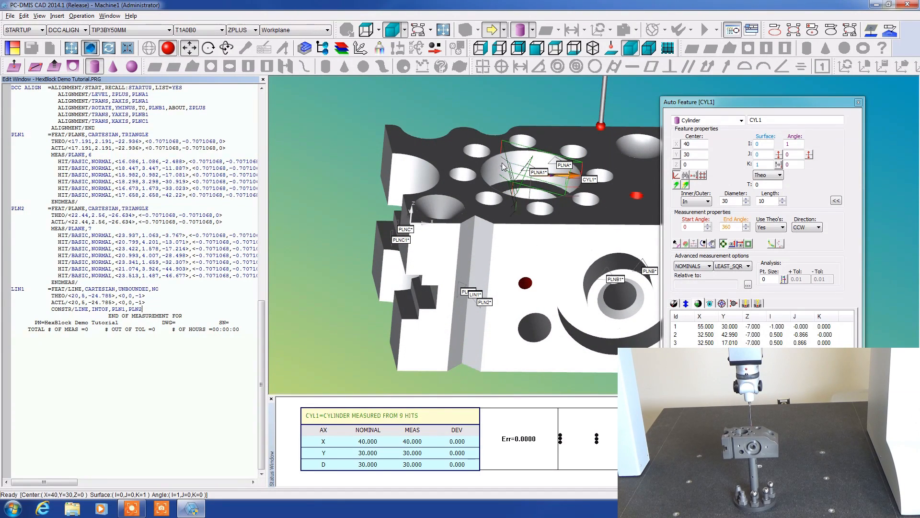
mouse_move(500, 185)
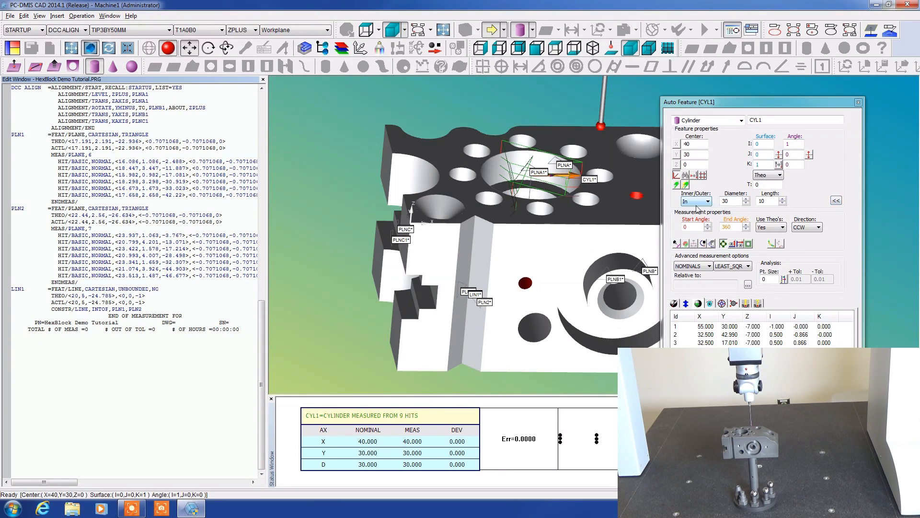
click(696, 201)
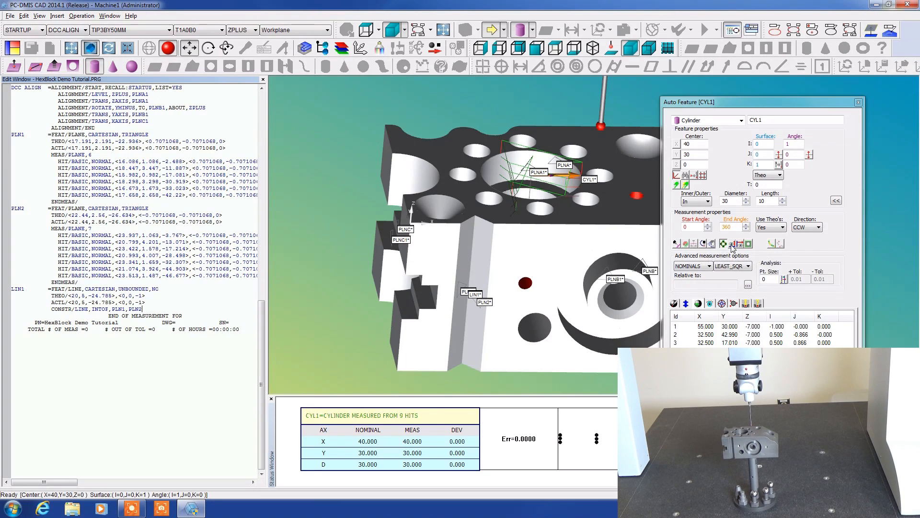
mouse_move(844, 266)
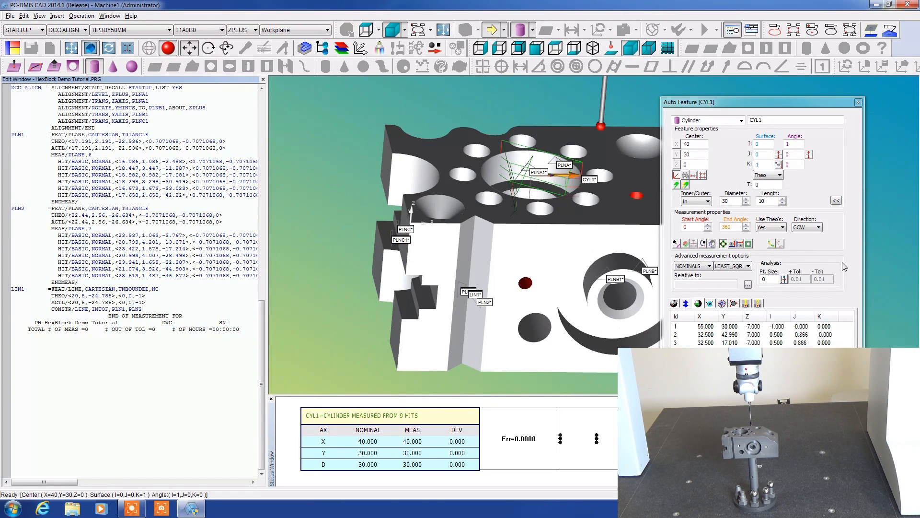
mouse_move(715, 252)
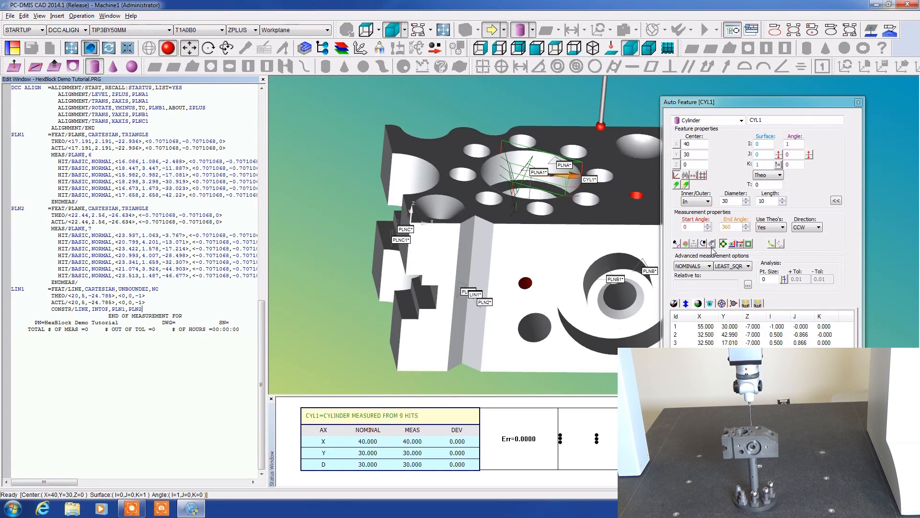
mouse_move(695, 243)
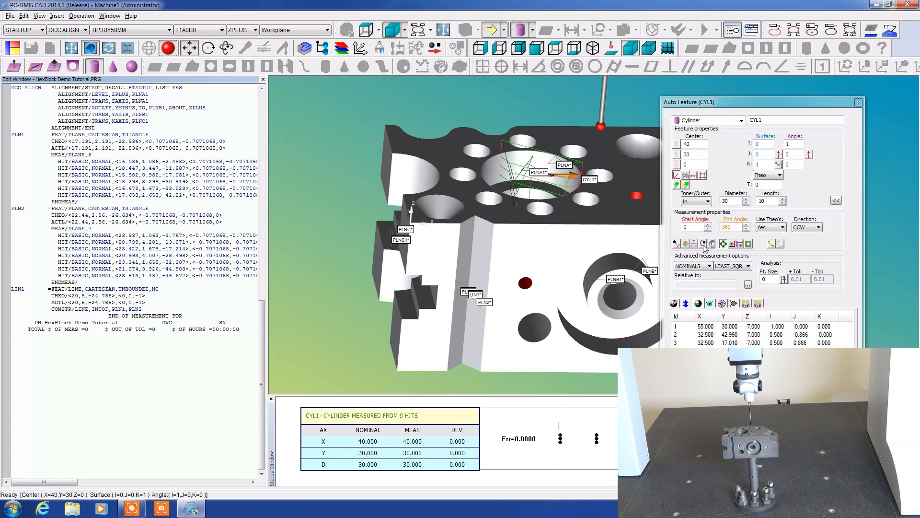
mouse_move(731, 246)
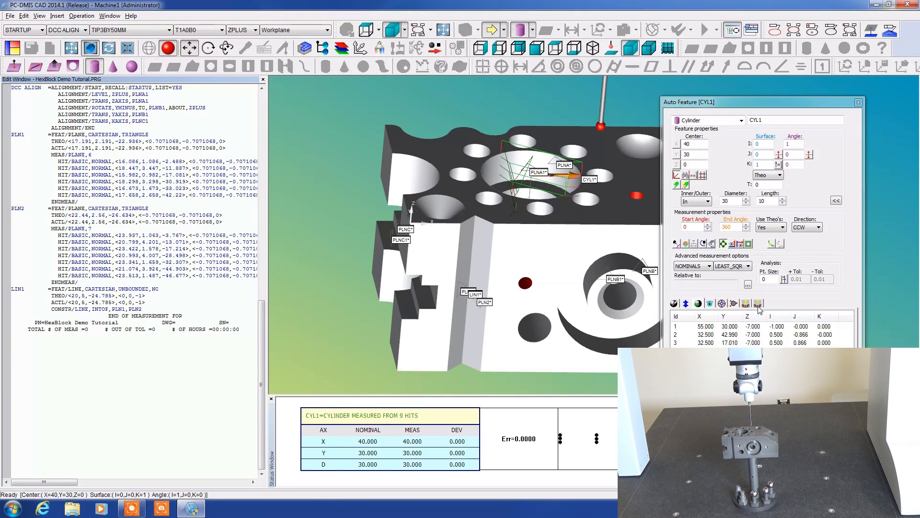
mouse_move(723, 303)
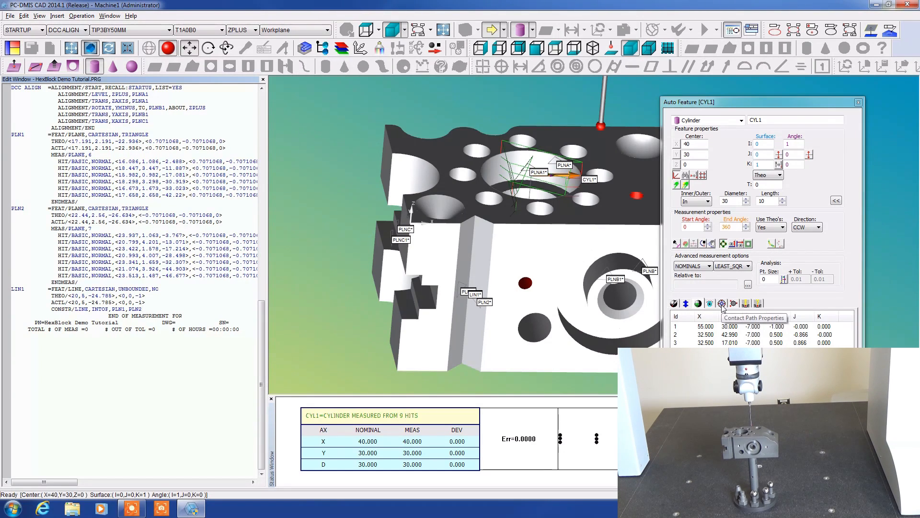
Step: Show CYL1's contact path properties: hits per level, depth and ending offset
click(733, 304)
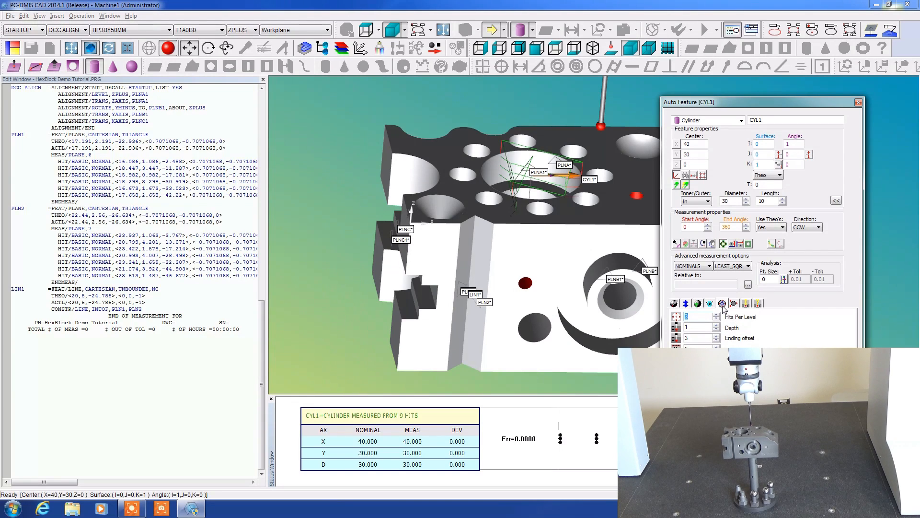
mouse_move(722, 303)
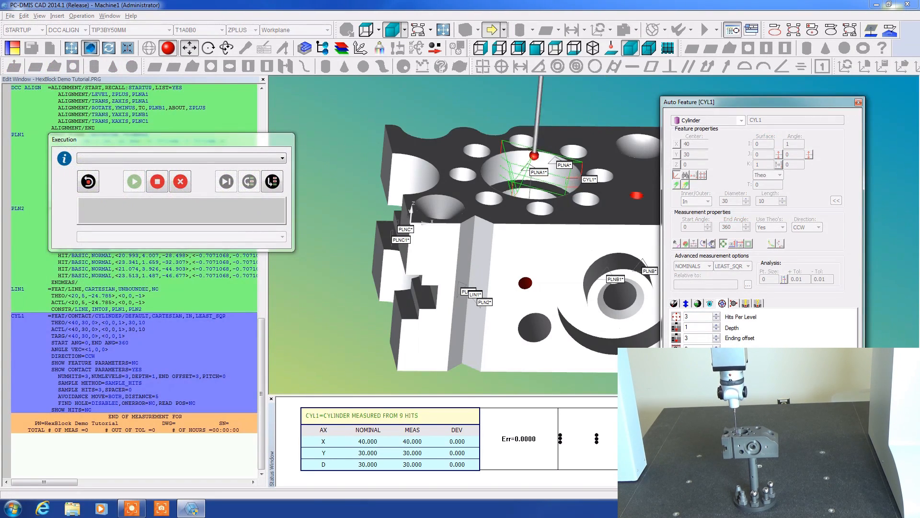
Step: Insert auto cylinder CYL1 into the routine and execute its measurement
click(133, 181)
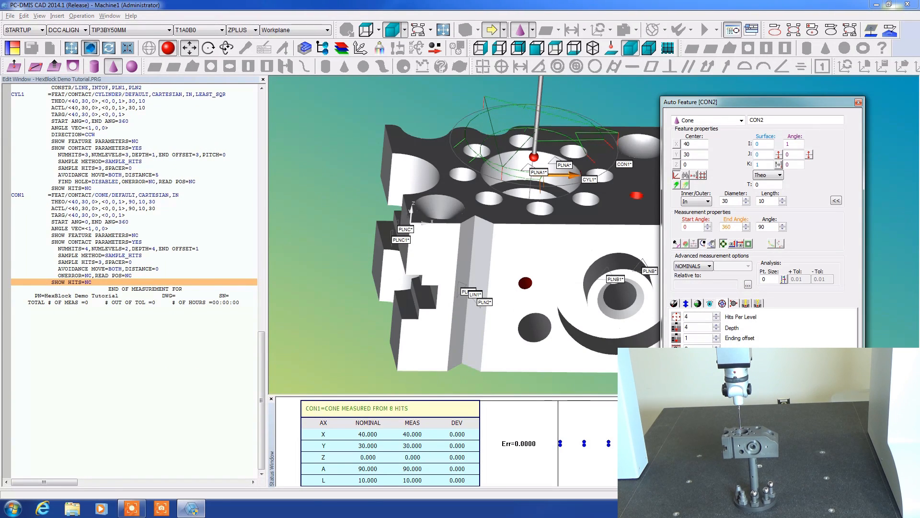
Step: Close the Auto Feature dialog and select the CON1 command in the Edit Window
click(858, 102)
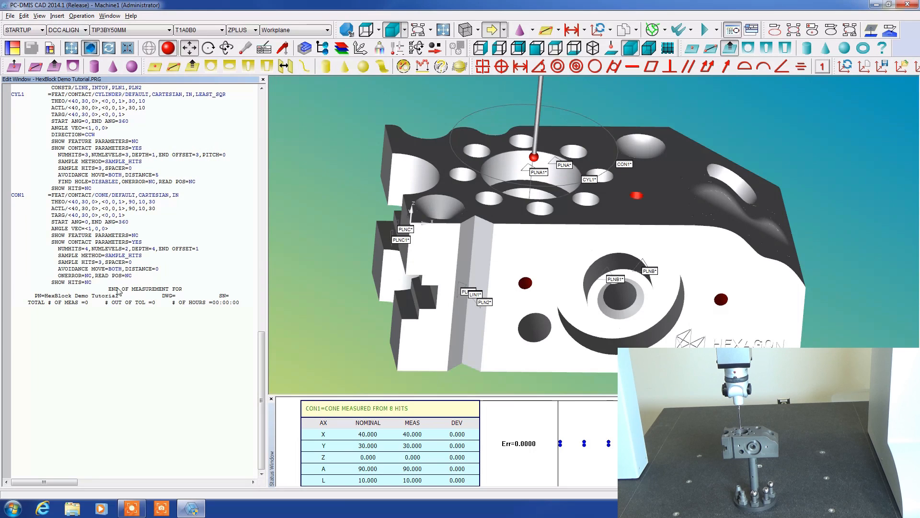
click(18, 195)
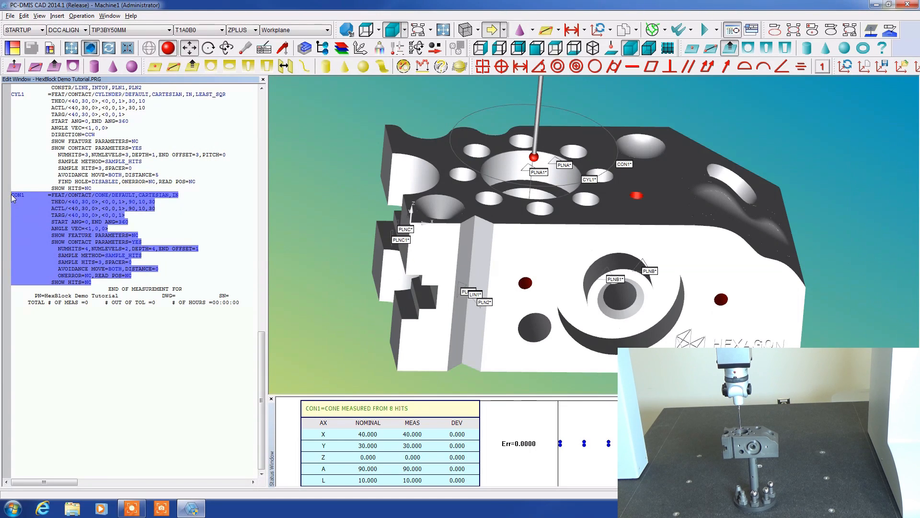